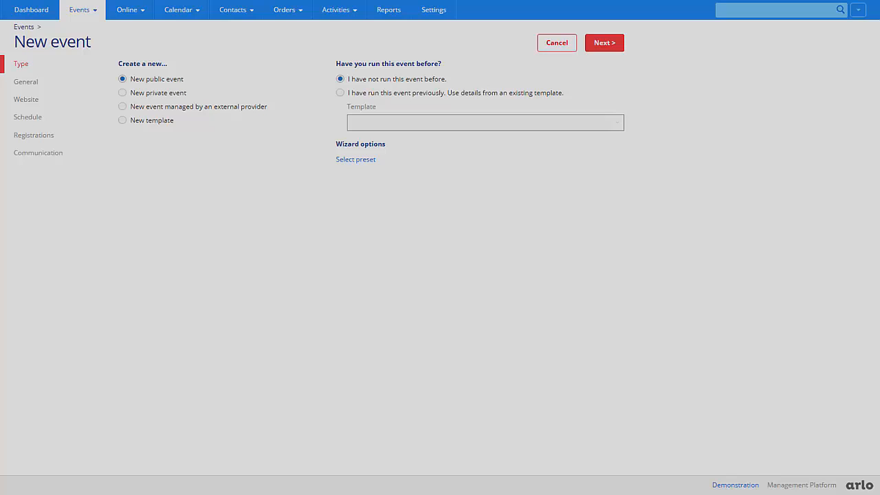
- Keep 'New public event', reveal the preset choice, and continue to General details
left_click(355, 159)
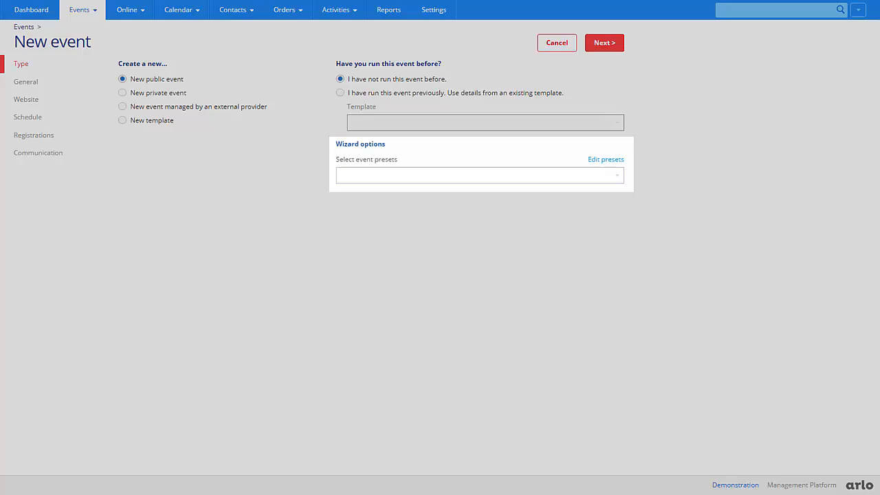
left_click(602, 43)
type("Introduction to SQL")
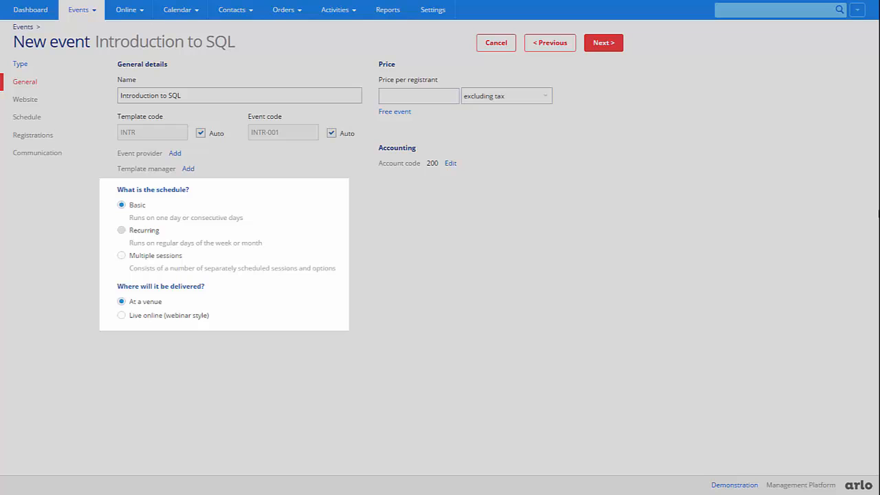
- Try a Multiple sessions schedule, return to Basic at a venue, and continue to Website
left_click(121, 254)
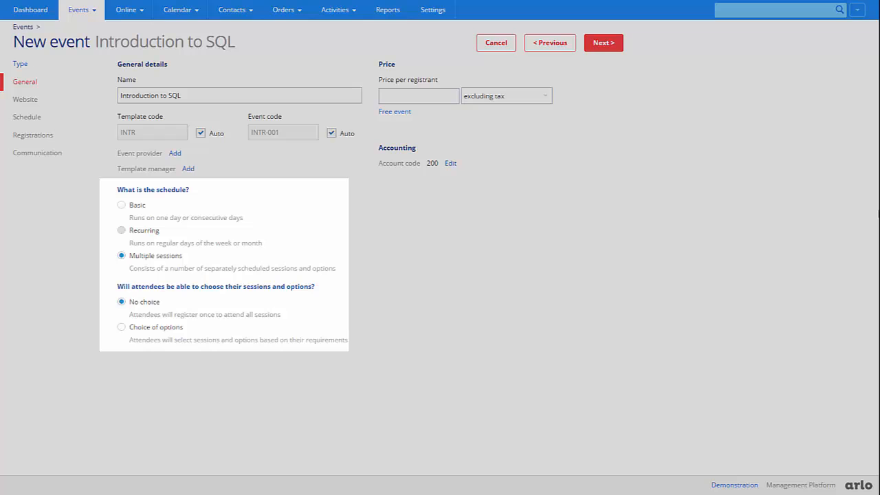
left_click(121, 203)
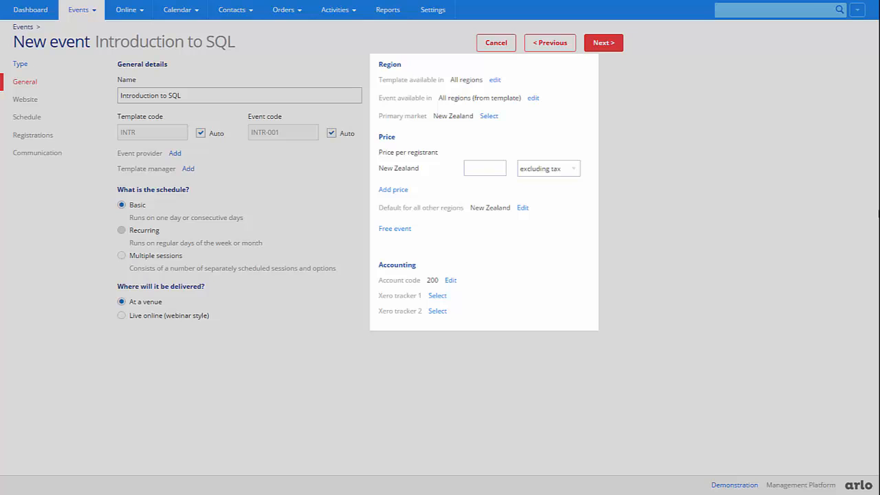
left_click(24, 99)
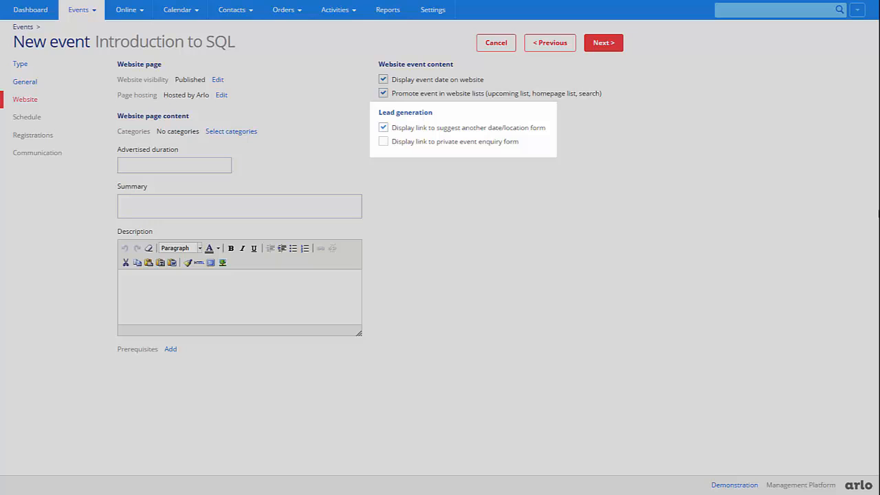
- Leave the website and lead generation settings as they are and continue to Schedule
left_click(28, 117)
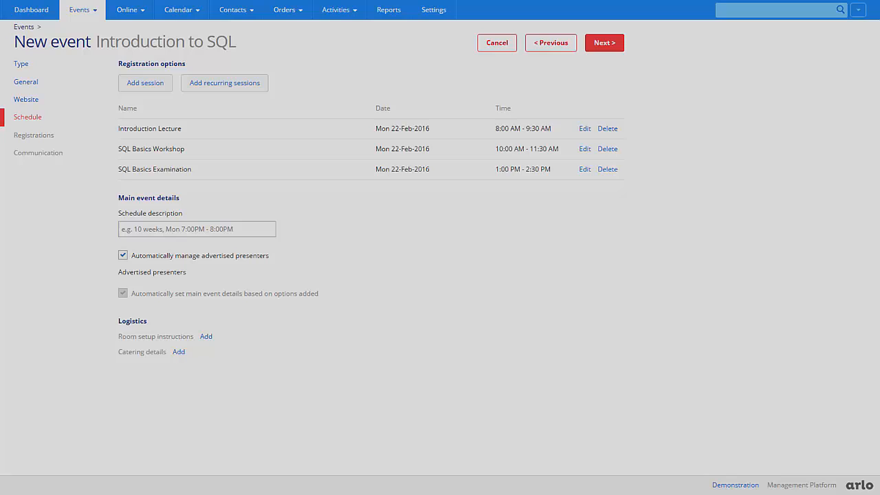
- With the three 22 Feb 2016 sessions listed, continue to the registration settings
left_click(583, 169)
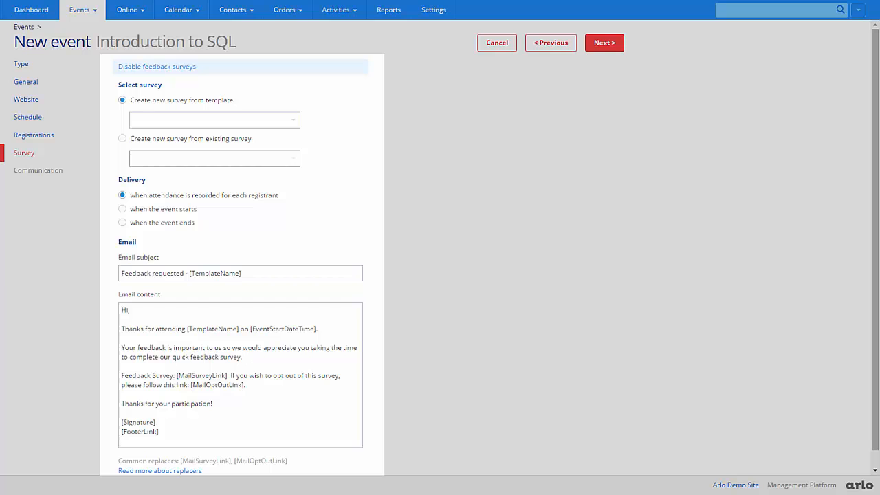
- Keep the survey sent when attendance is recorded and continue to Communication
left_click(604, 42)
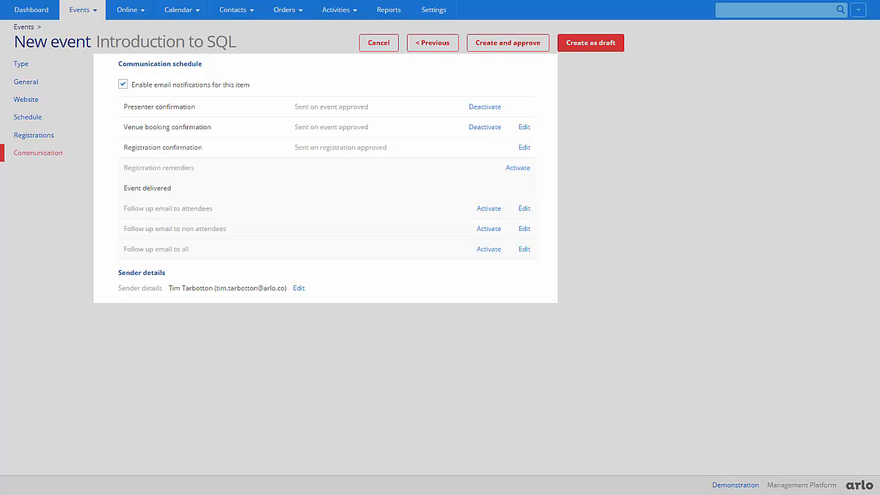
- Keep email notifications enabled and edit the sender details for SQL Training
left_click(298, 288)
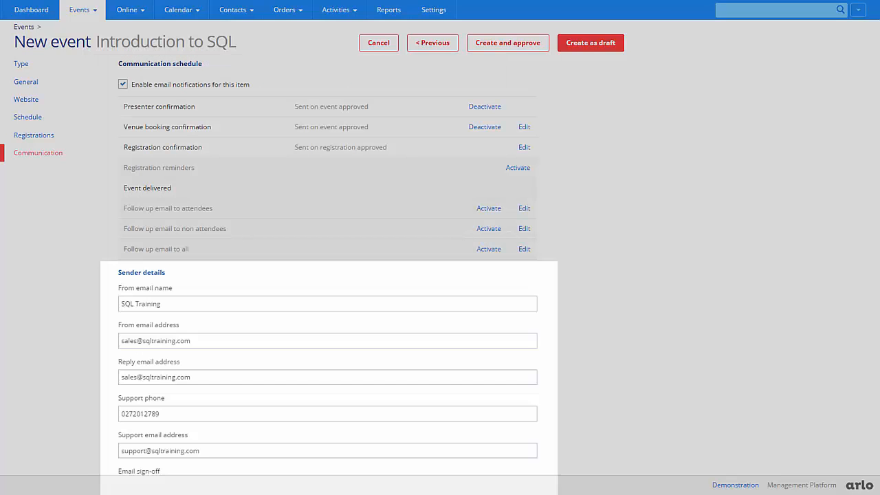